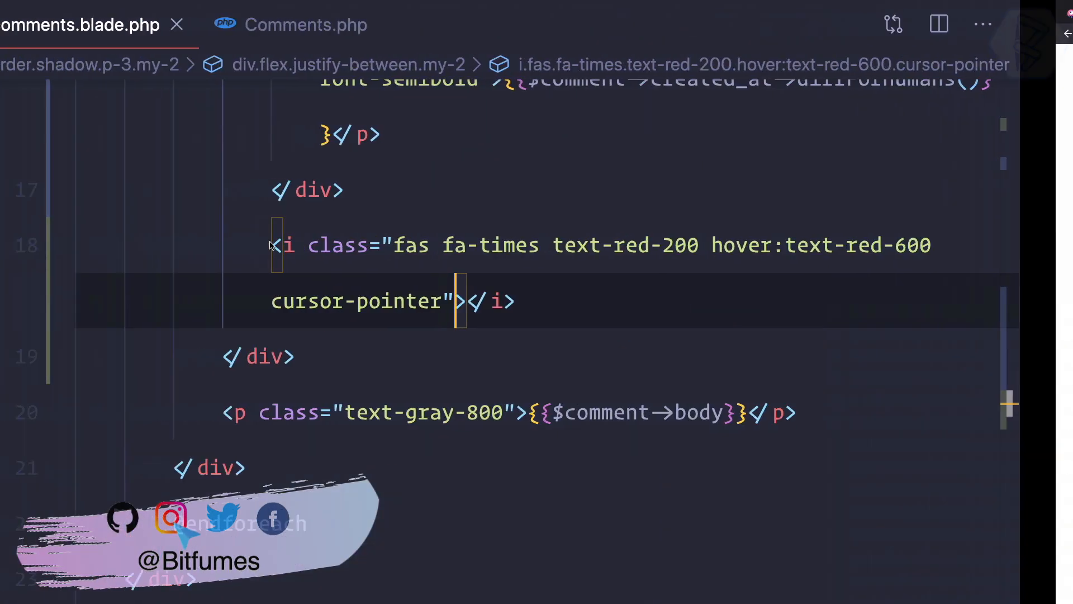
# Step: Add wire:click="remove()" to the times (delete) icon in the comments template
pyautogui.press('Ctrl+p')
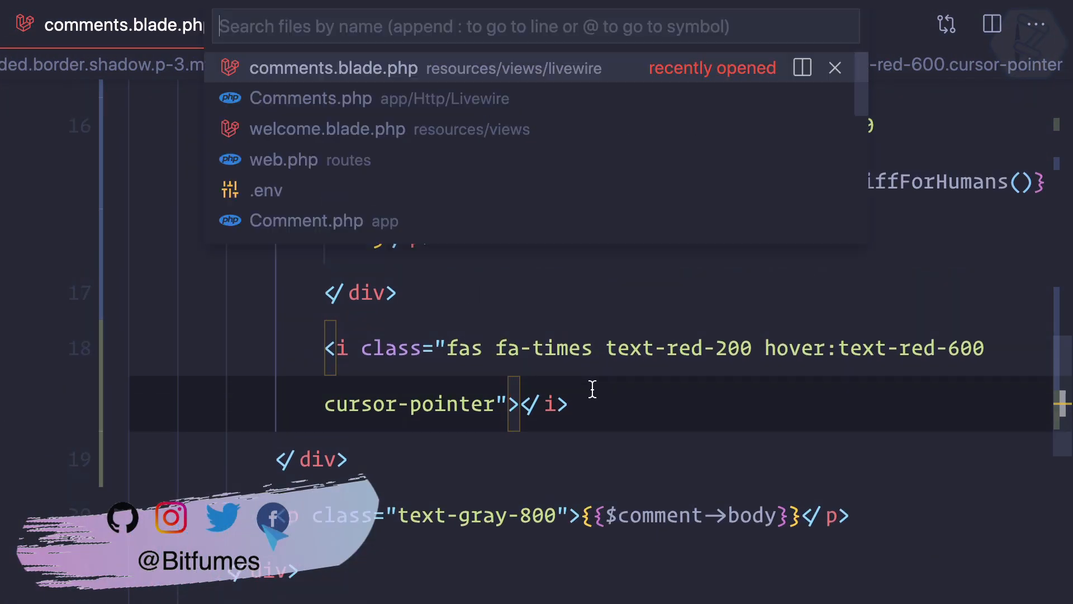
pyautogui.click(326, 128)
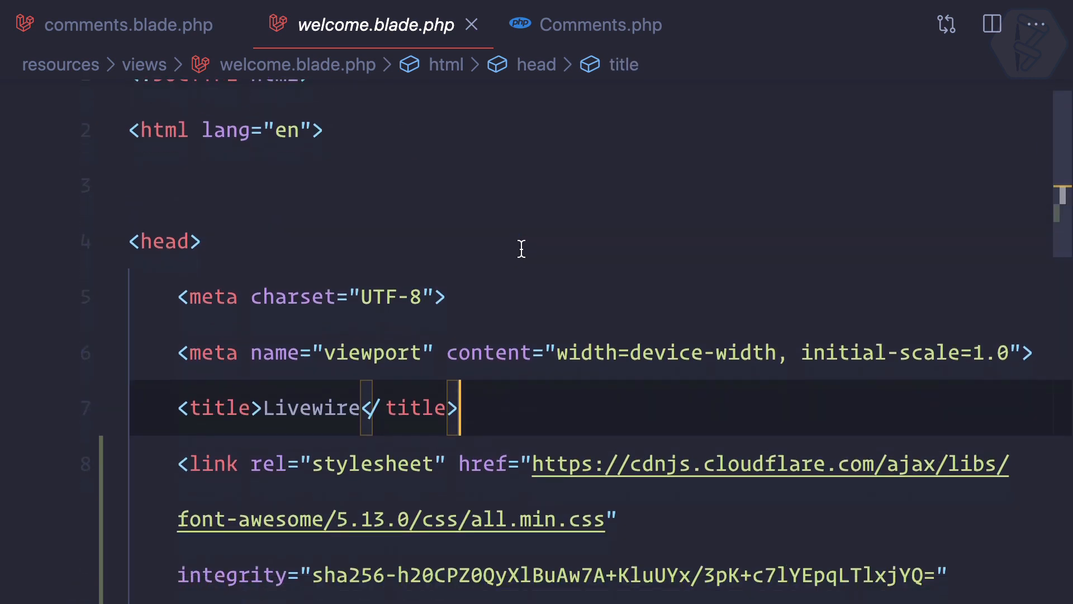
pyautogui.scroll(-3)
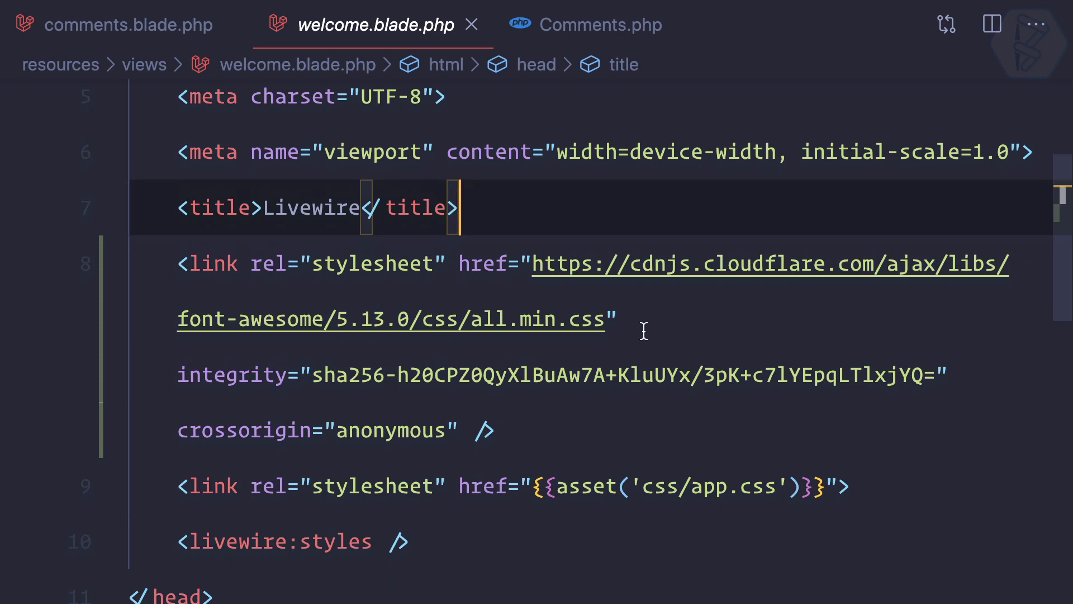
pyautogui.click(127, 25)
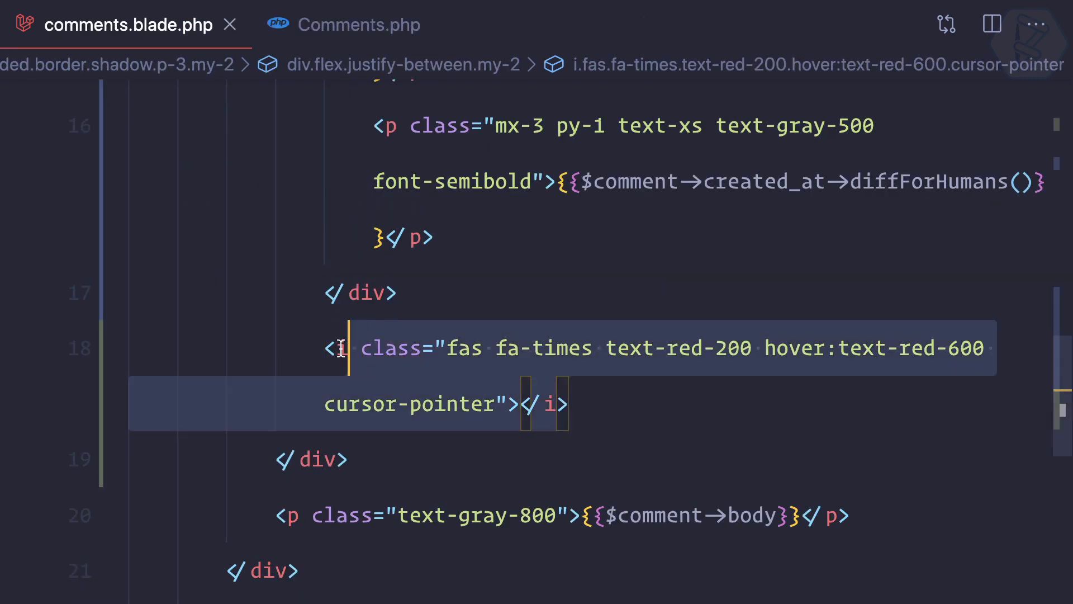
pyautogui.scroll(3)
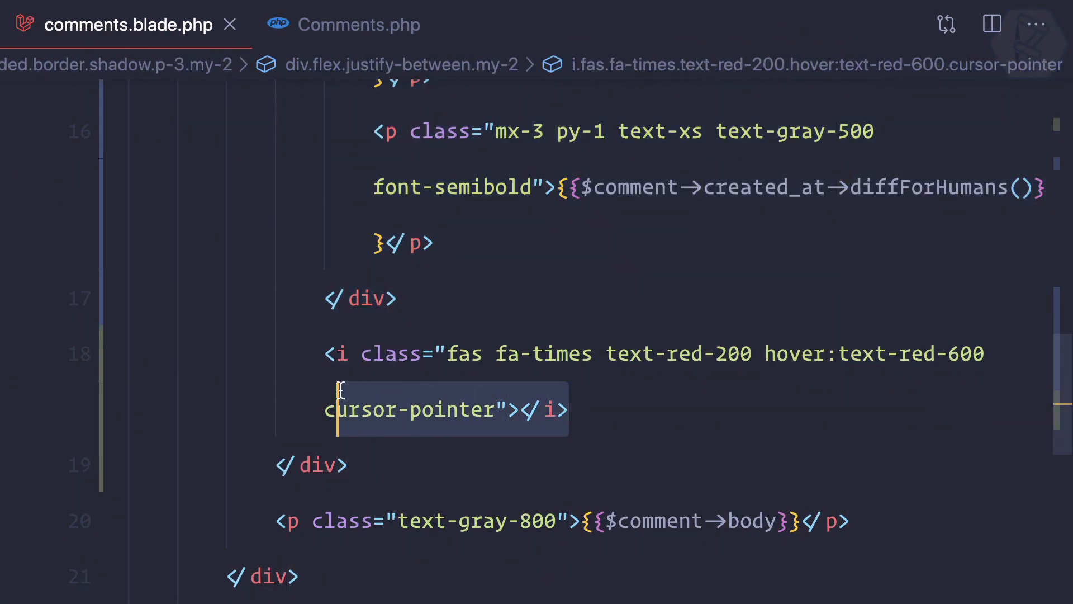
pyautogui.click(167, 13)
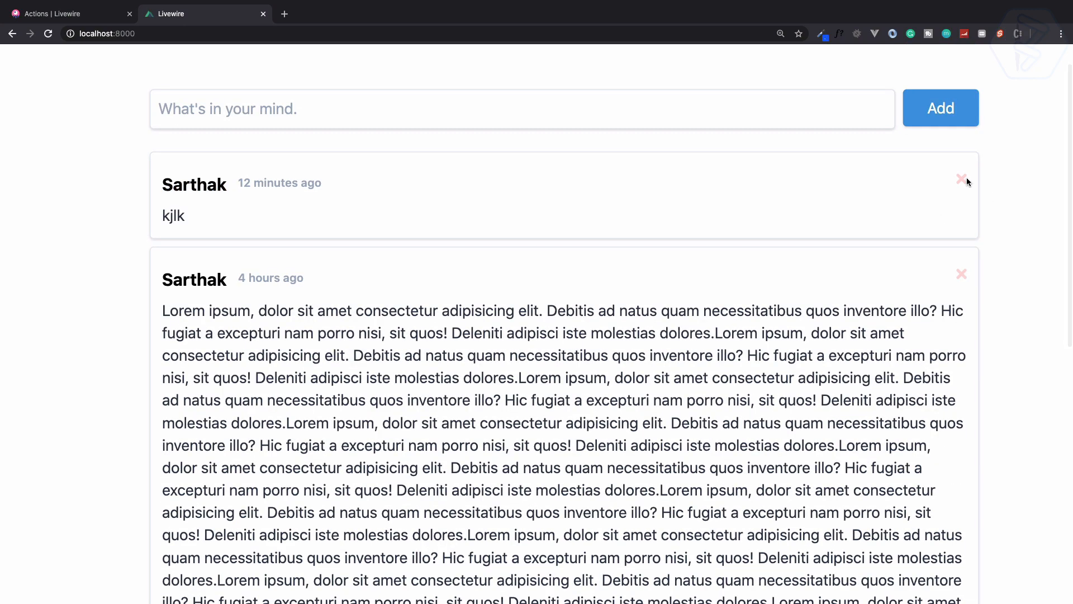
pyautogui.moveTo(752, 237)
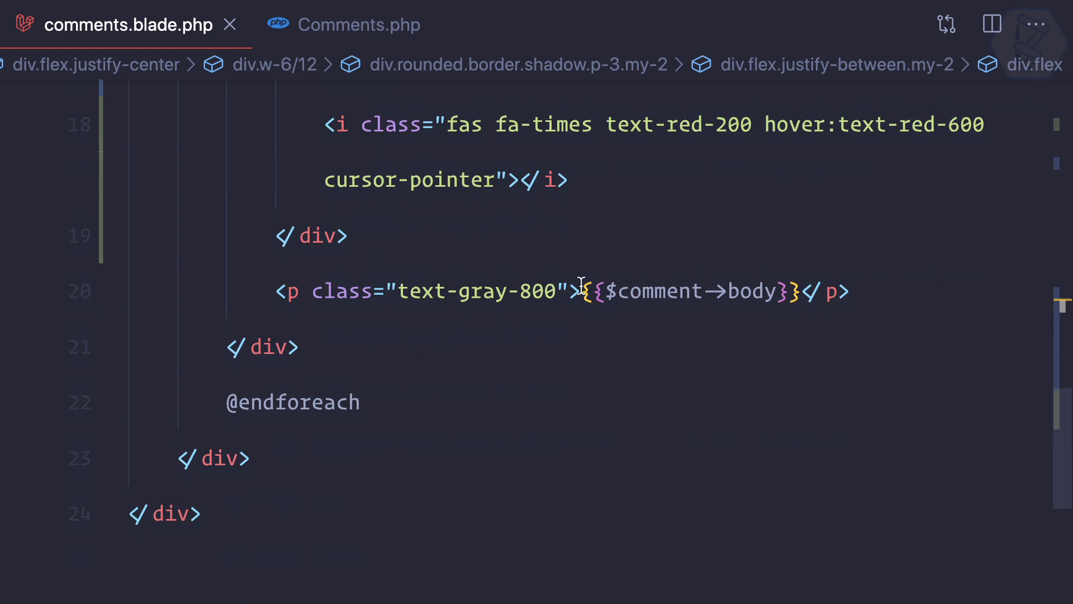
pyautogui.write('wire:click="remove')
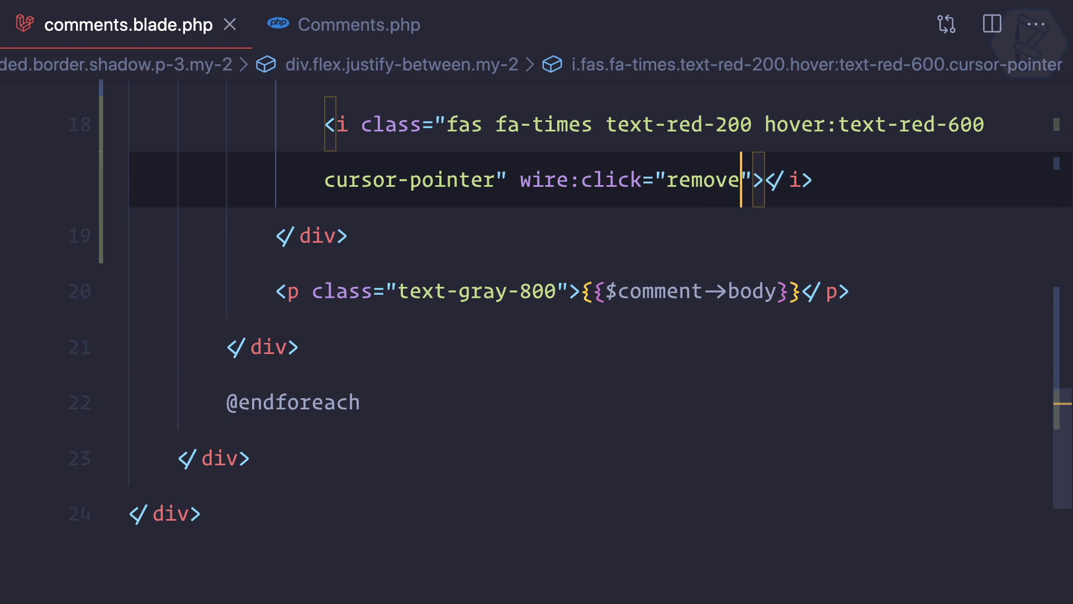
# Step: Add a public remove function to the Comments component class
pyautogui.click(359, 24)
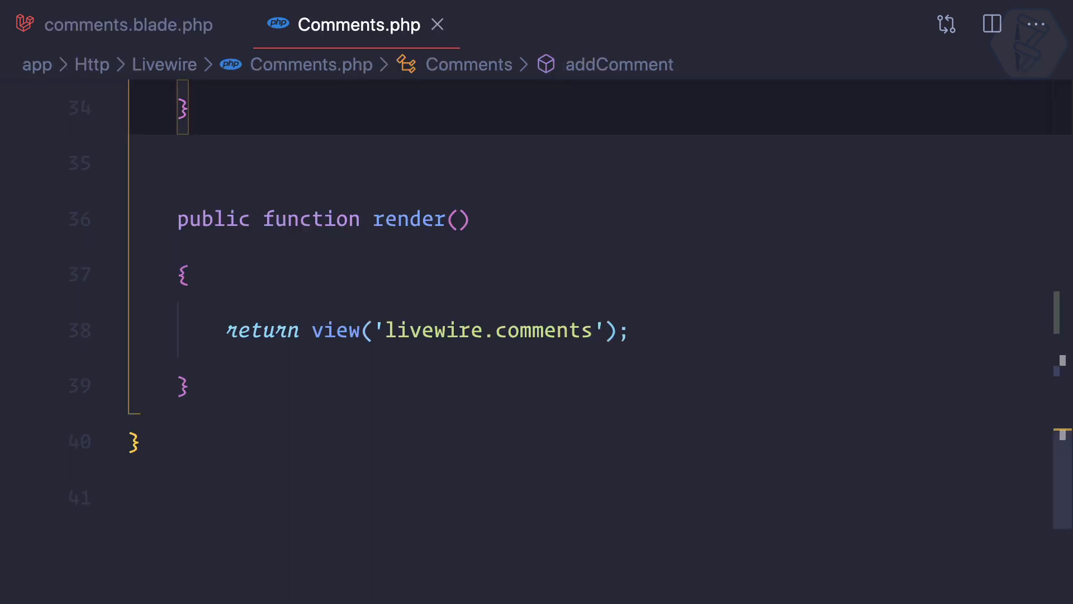
pyautogui.scroll(3)
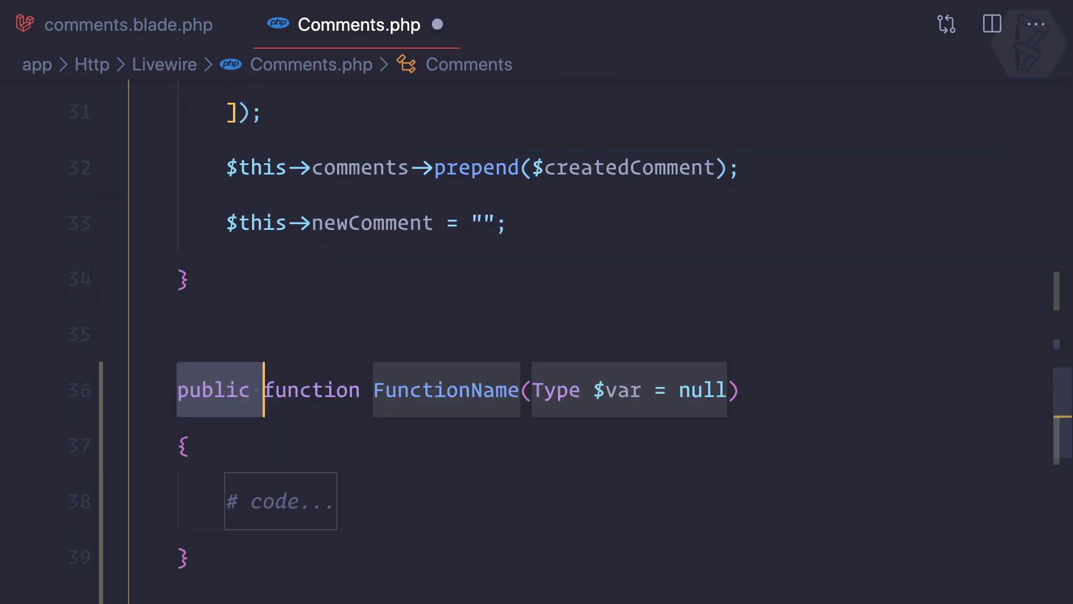
pyautogui.write('remove')
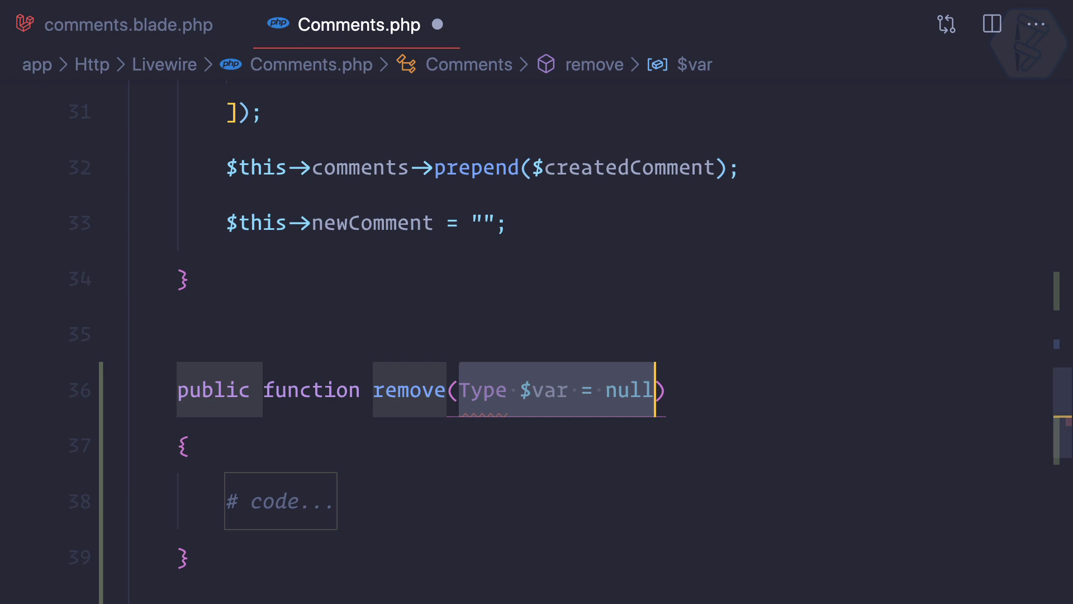
pyautogui.click(128, 25)
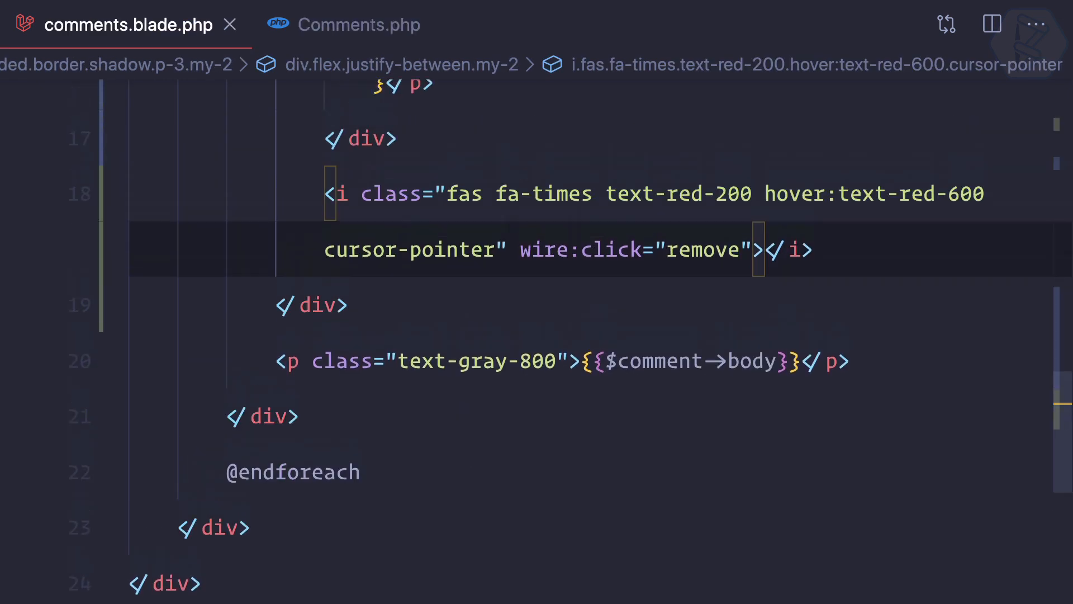
pyautogui.click(360, 25)
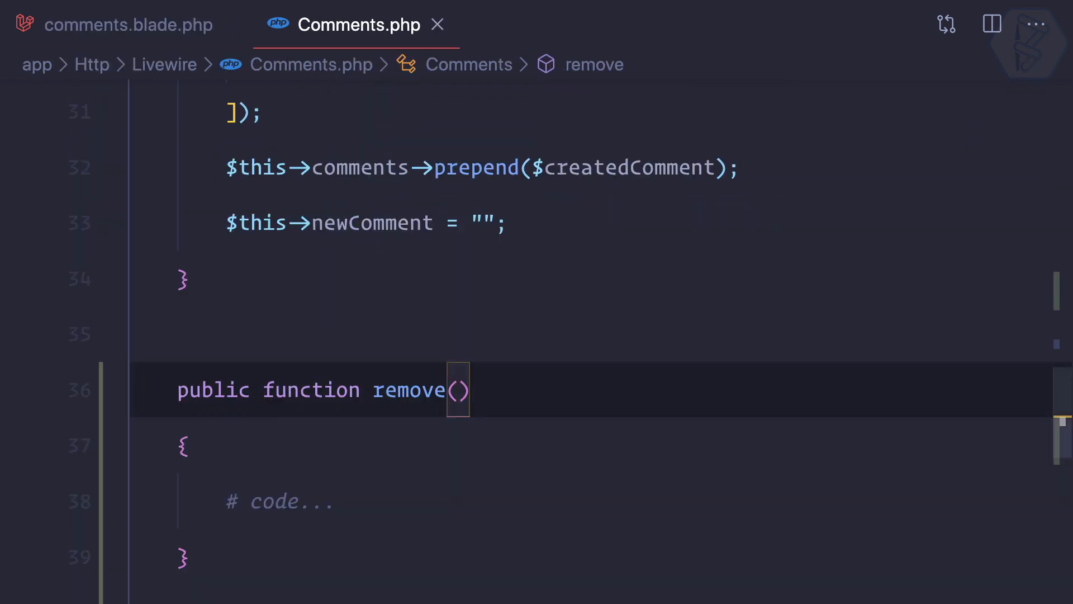
pyautogui.click(128, 24)
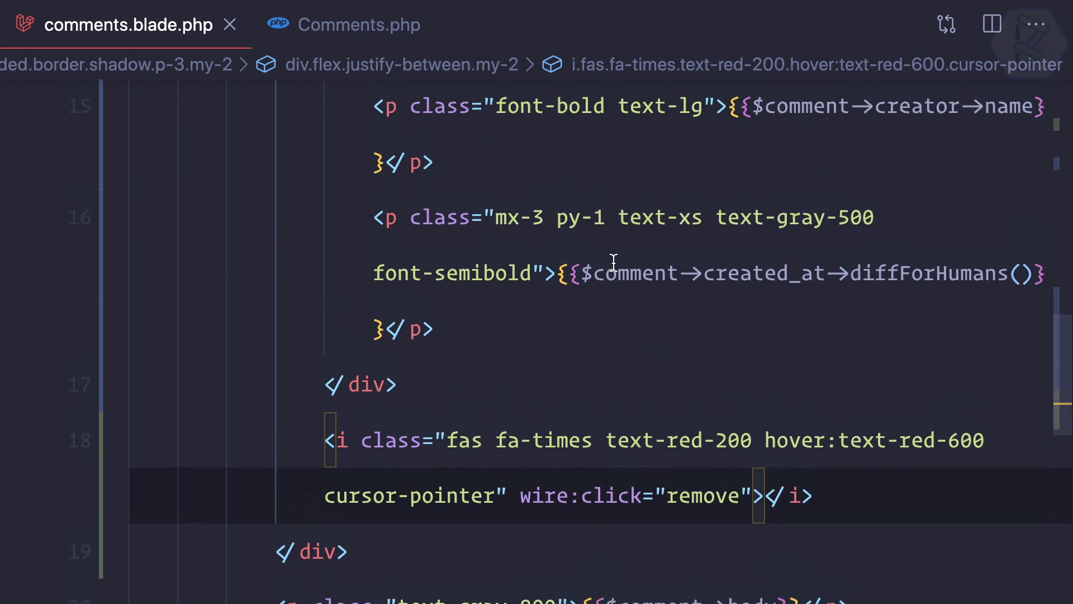
pyautogui.scroll(-3)
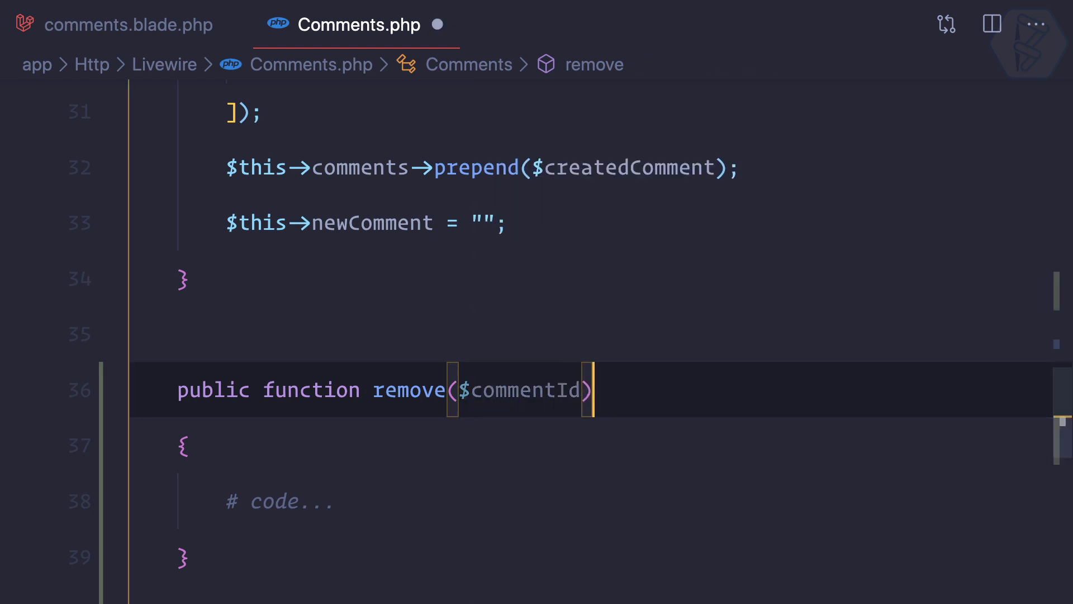
# Step: Make remove accept a $commentId parameter
pyautogui.click(128, 24)
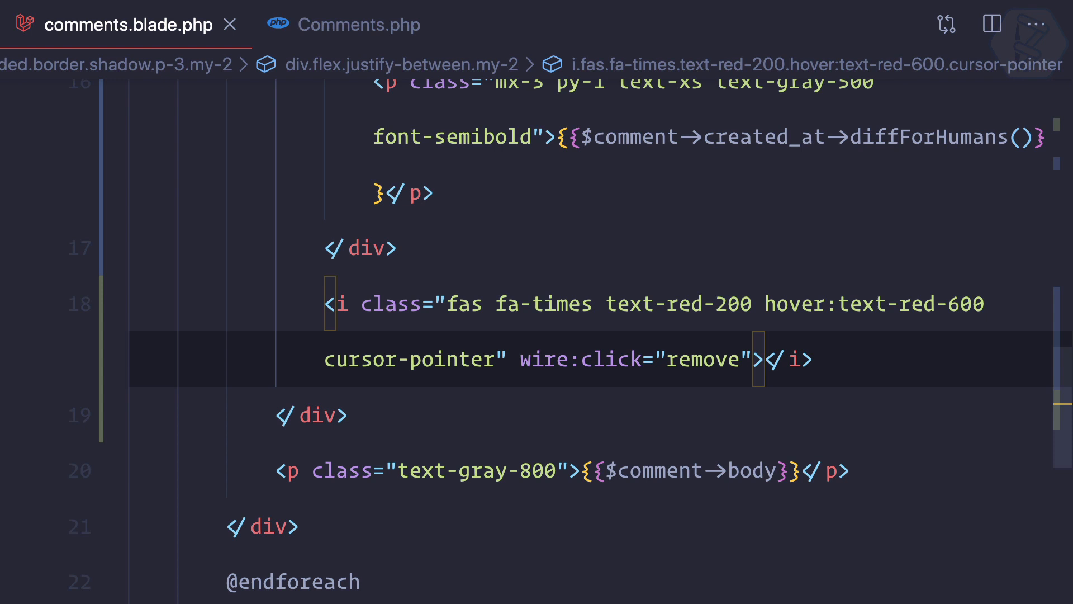
pyautogui.write('()')
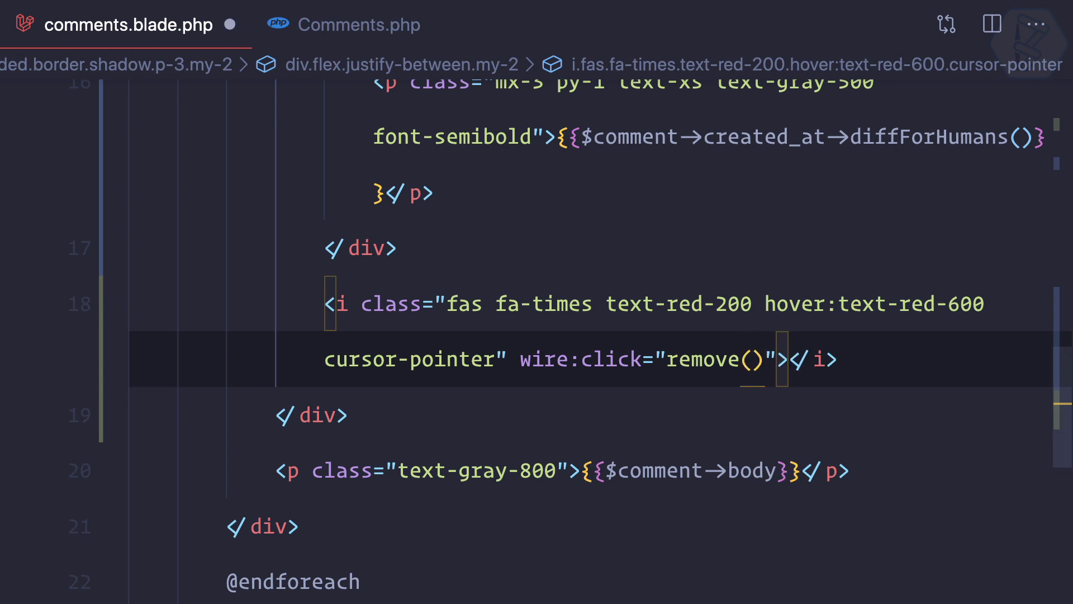
pyautogui.write('$comm')
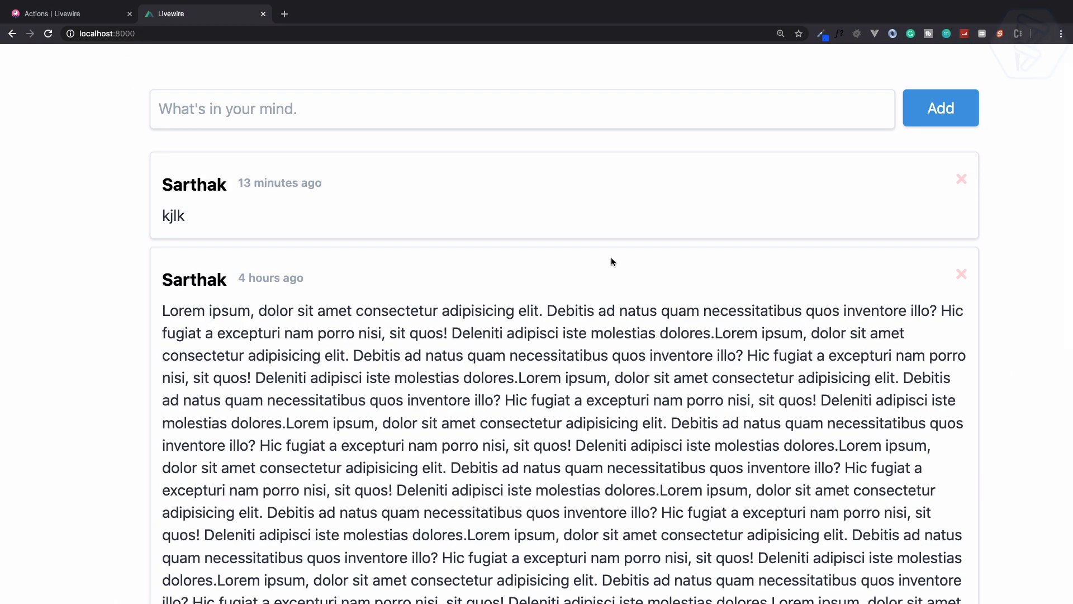
pyautogui.press('F12')
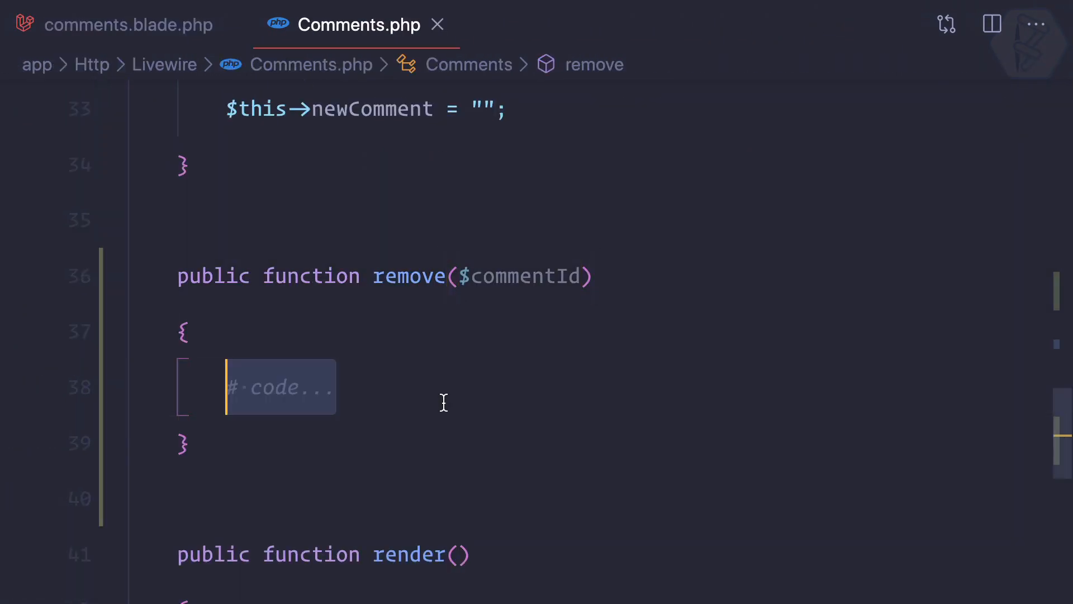
# Step: Make remove's body dd($commentId) and pass {{$comment->id}} from the delete icon
pyautogui.write('dd($commentId);')
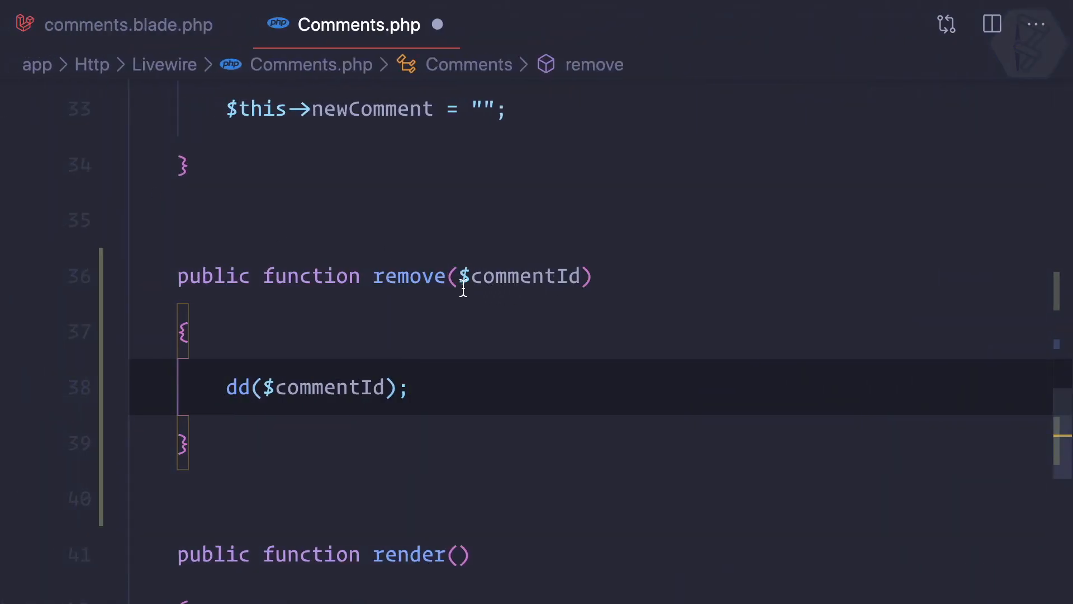
pyautogui.click(127, 24)
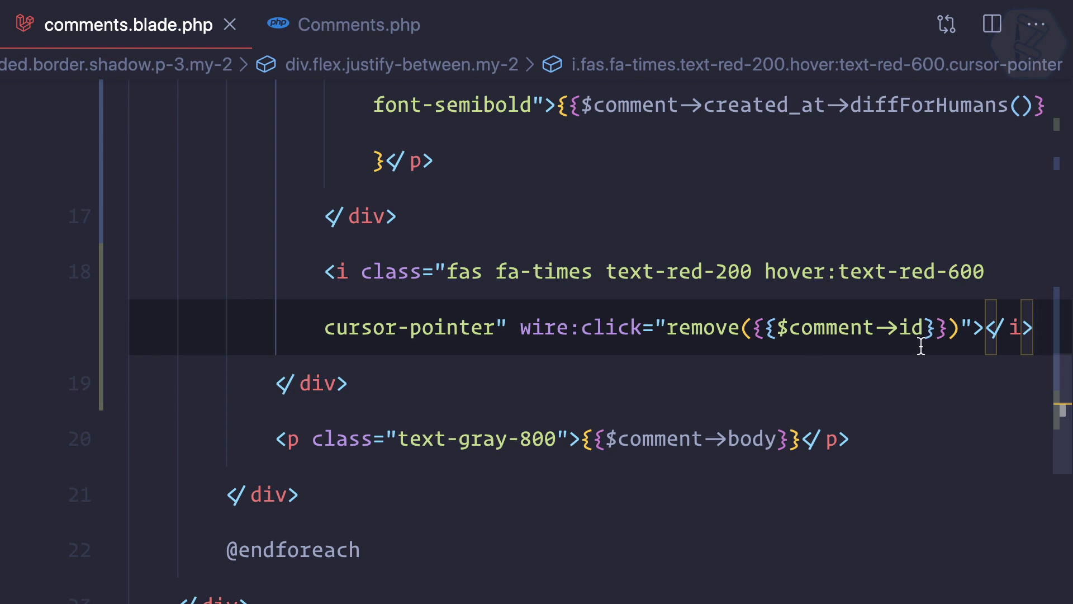
# Step: Add $comment = Comment::find($commentId); above the dd line in remove()
pyautogui.click(359, 24)
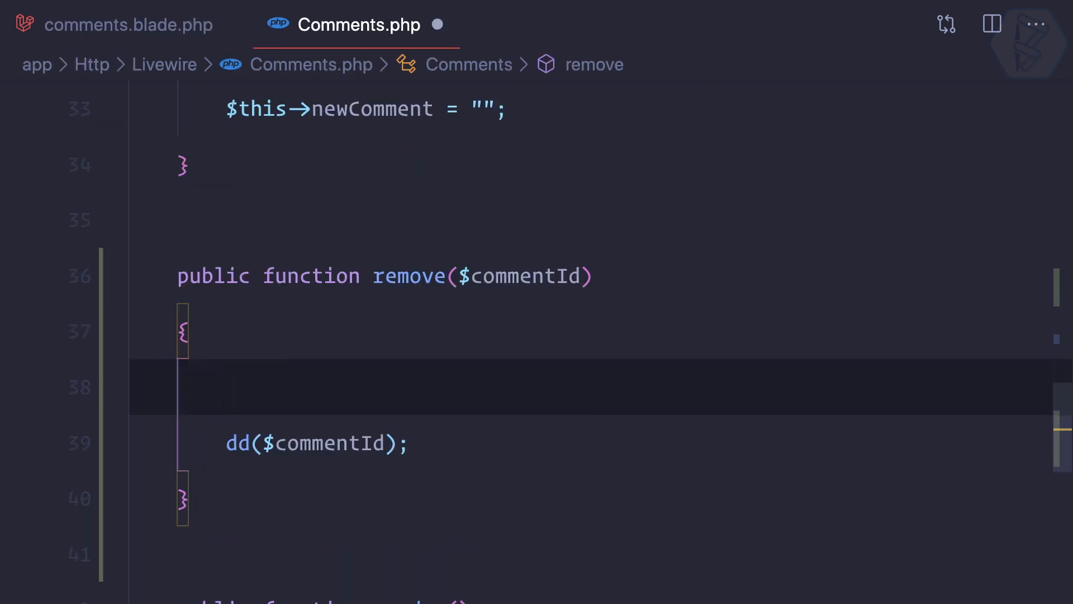
pyautogui.write('$comment =')
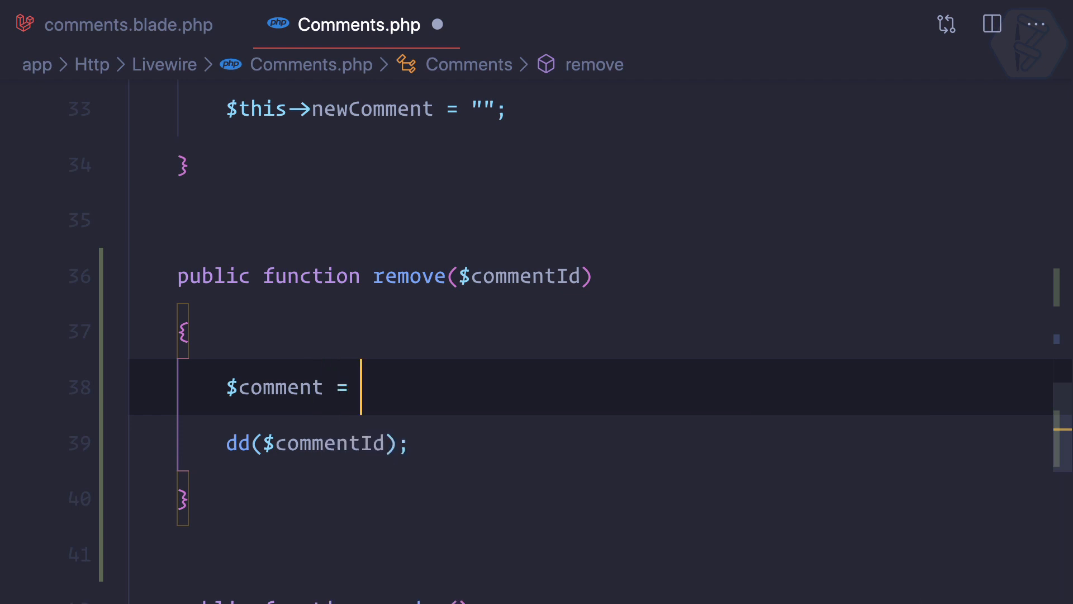
pyautogui.write('Comment::')
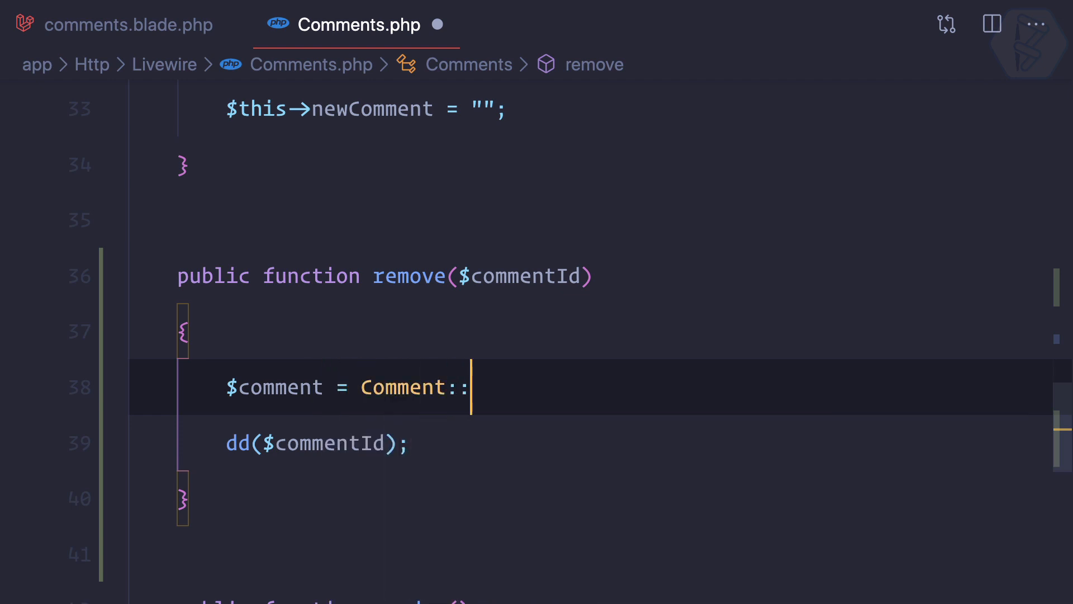
pyautogui.write('find($commentId);')
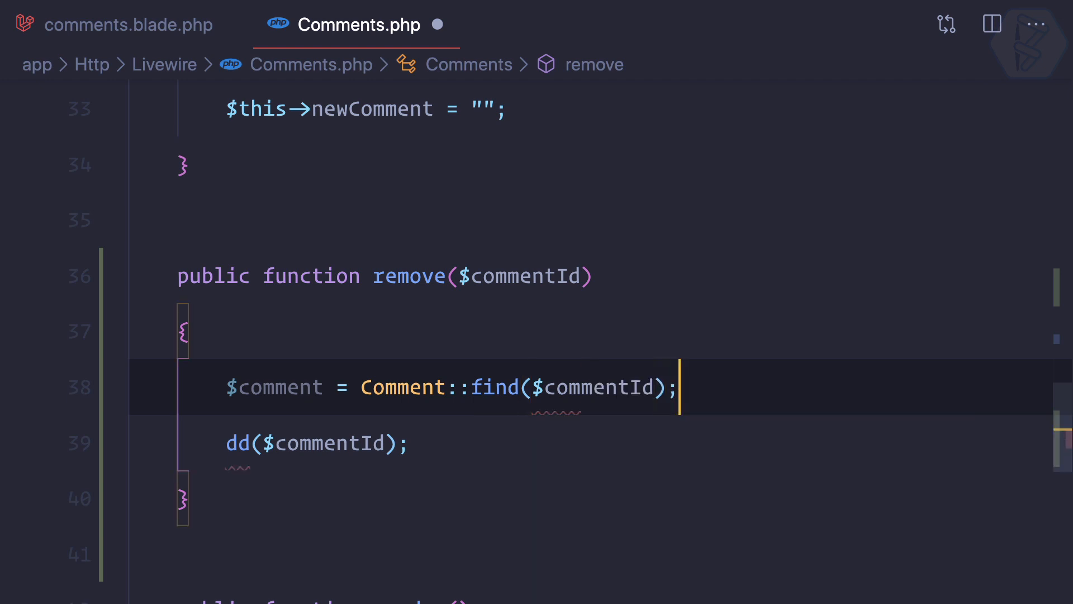
pyautogui.write('comment')
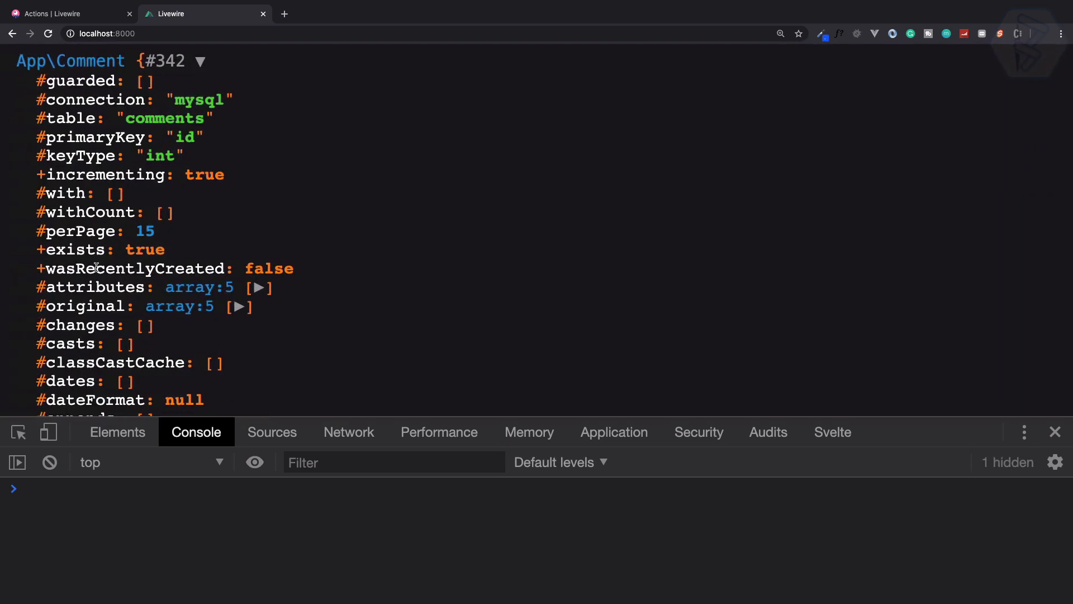
# Step: Trigger remove on a comment in Chrome and inspect the dumped App\Comment model
pyautogui.click(245, 306)
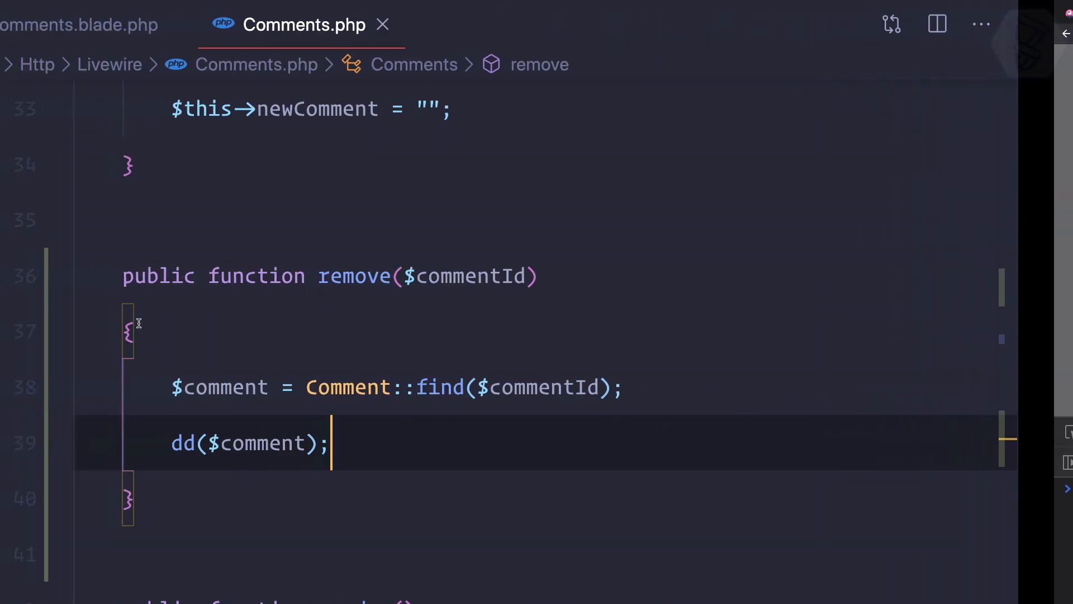
# Step: Insert a $comment->delete(); line above the dd() dump and comment it out
pyautogui.press('Enter')
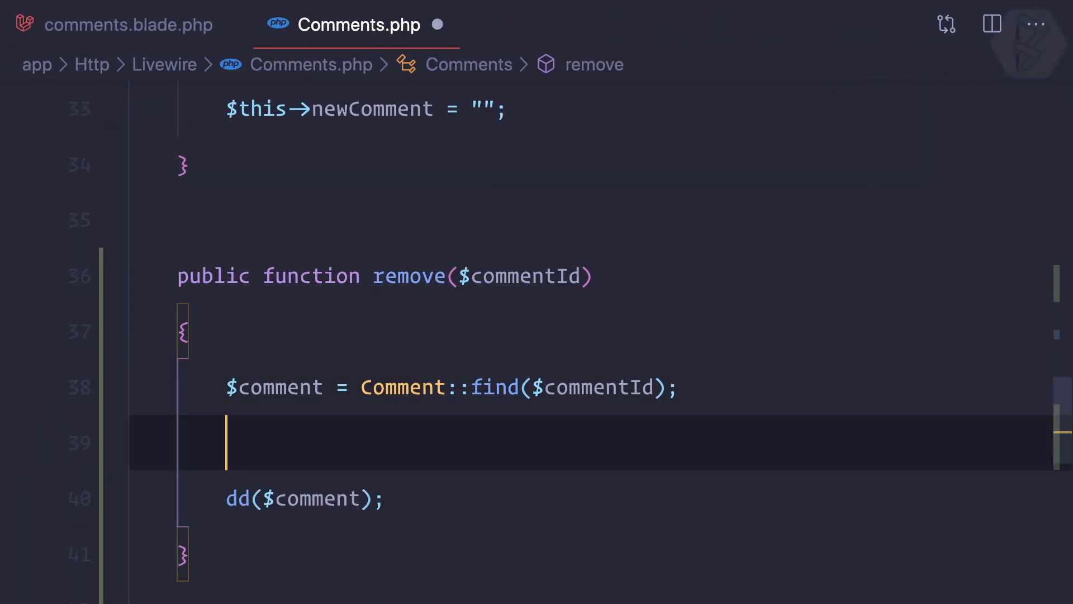
pyautogui.write('$comment->d')
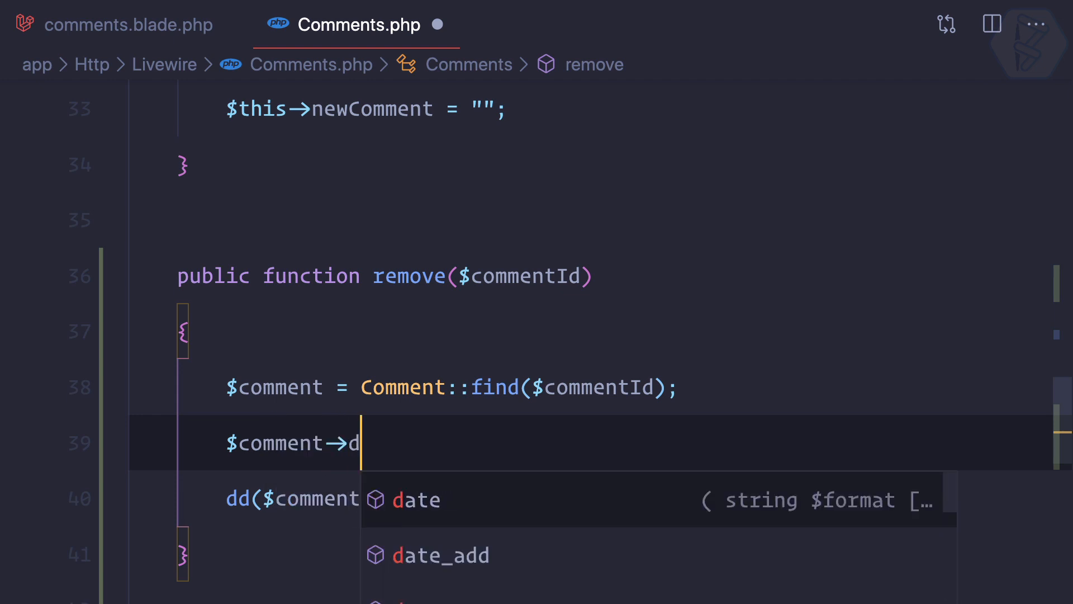
pyautogui.write('elete();')
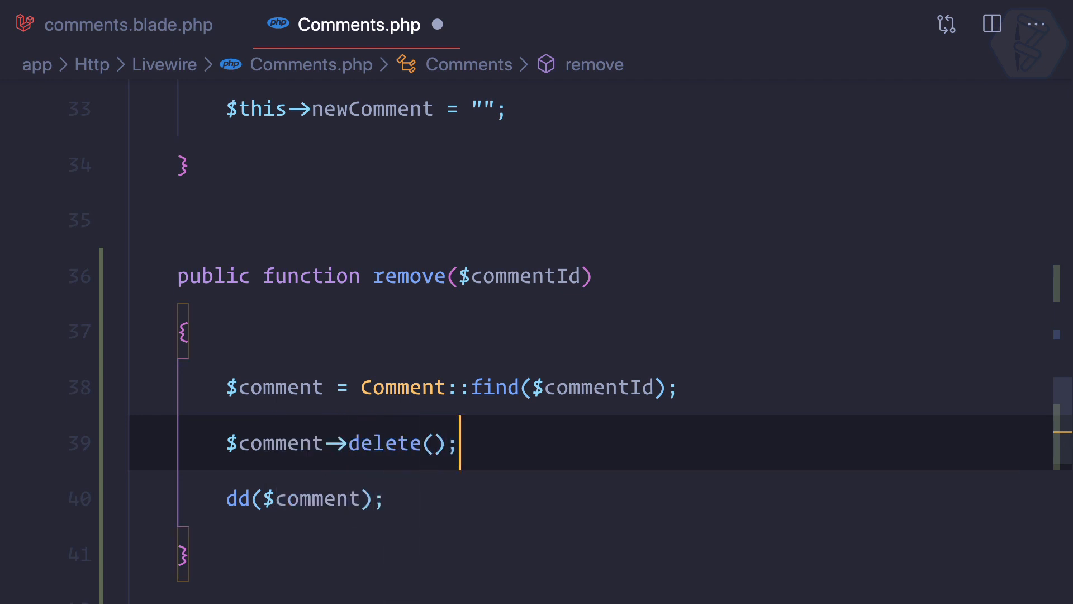
pyautogui.scroll(3)
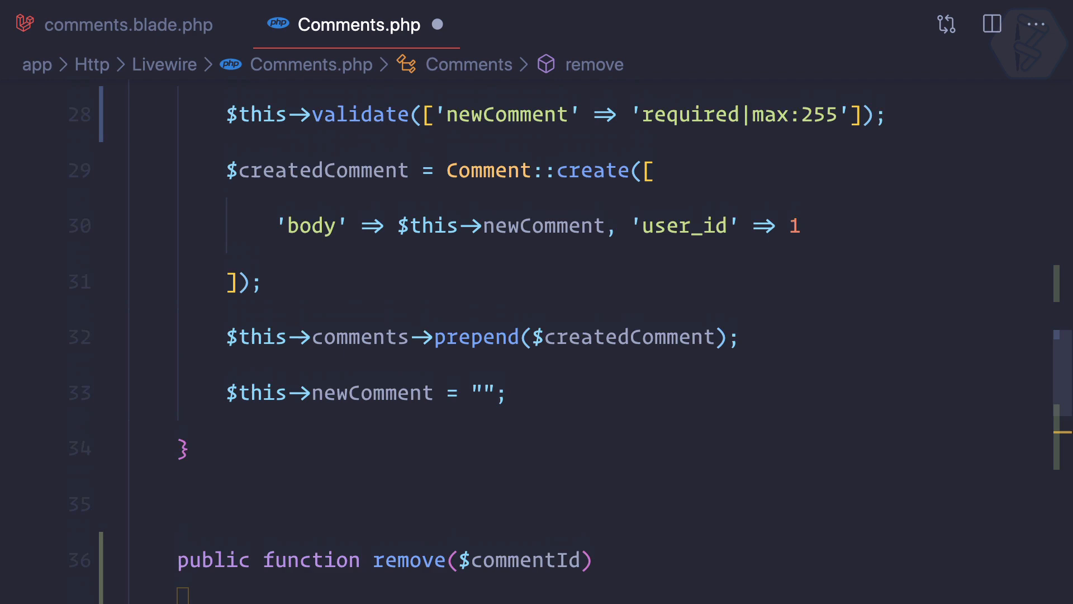
pyautogui.scroll(3)
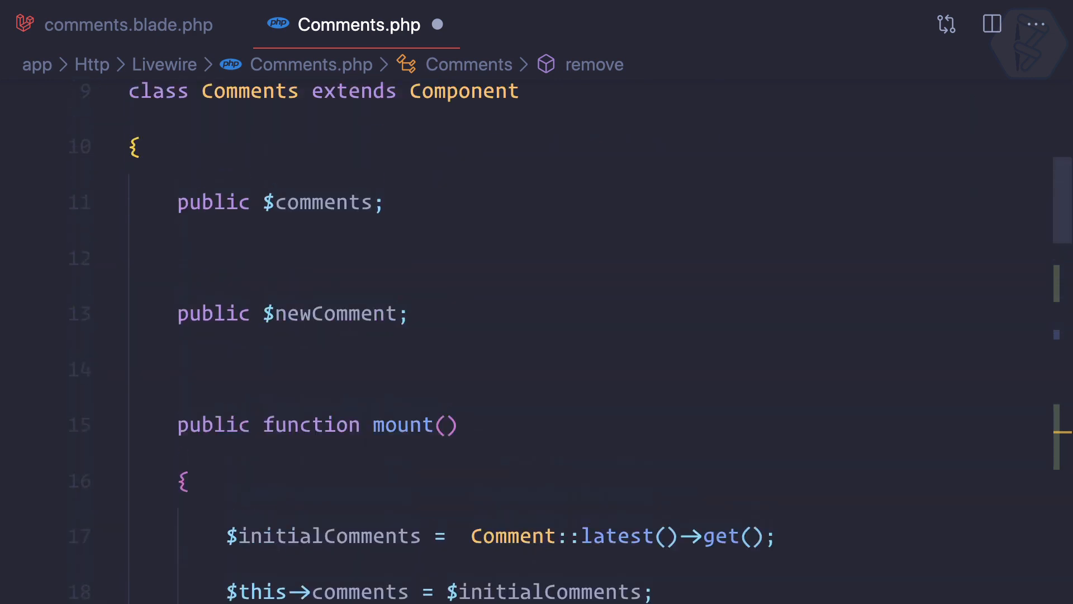
pyautogui.scroll(-3)
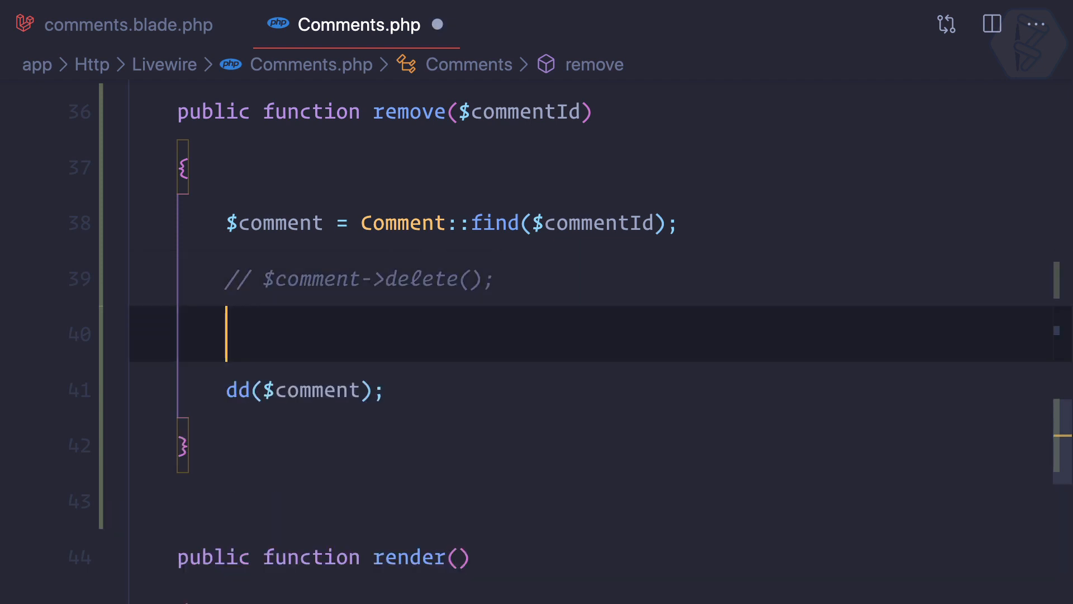
# Step: Reassign $this->comments to a filtered collection excluding the removed comment's id
pyautogui.write('$this->;')
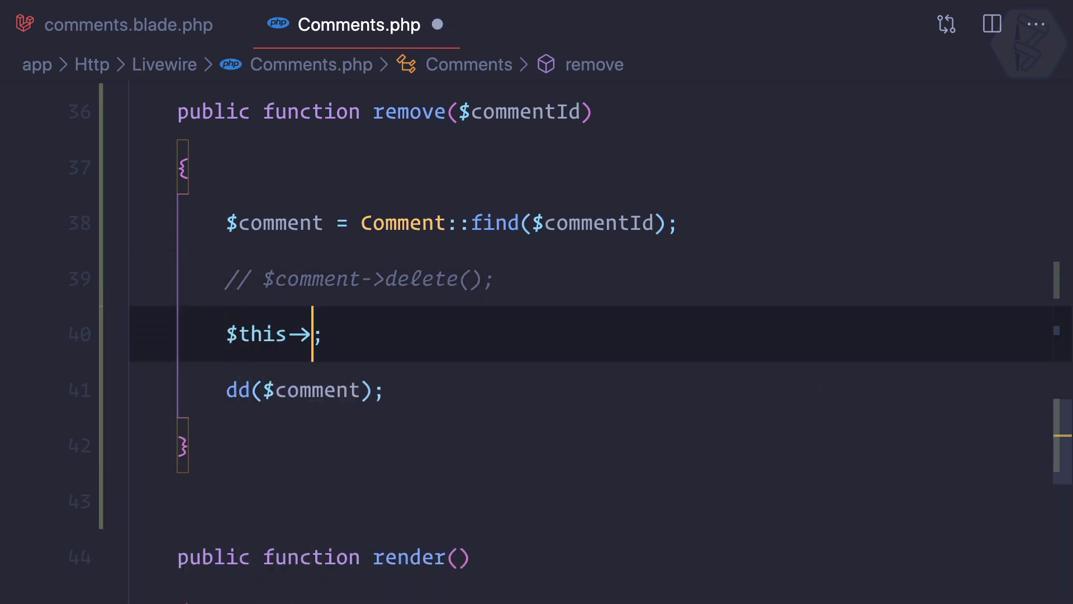
pyautogui.write('comments')
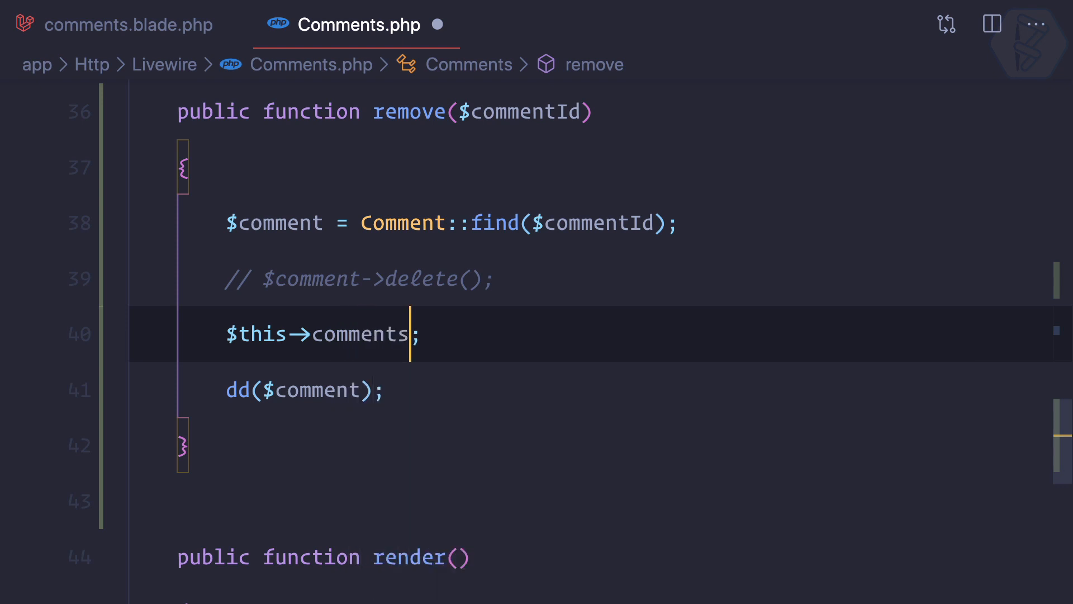
pyautogui.write('=')
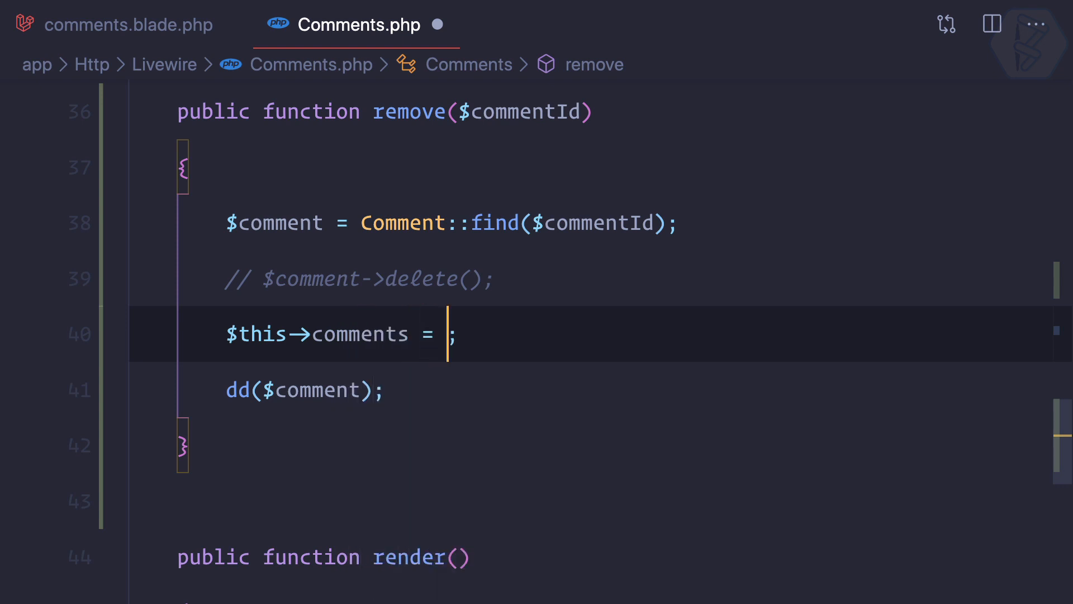
pyautogui.write('$this->')
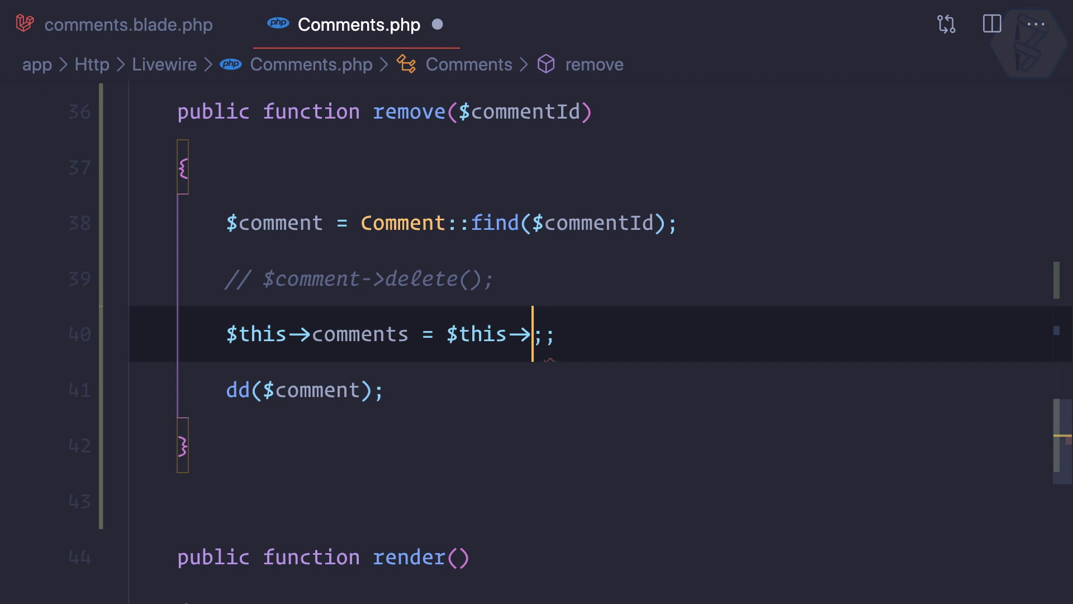
pyautogui.write('comments')
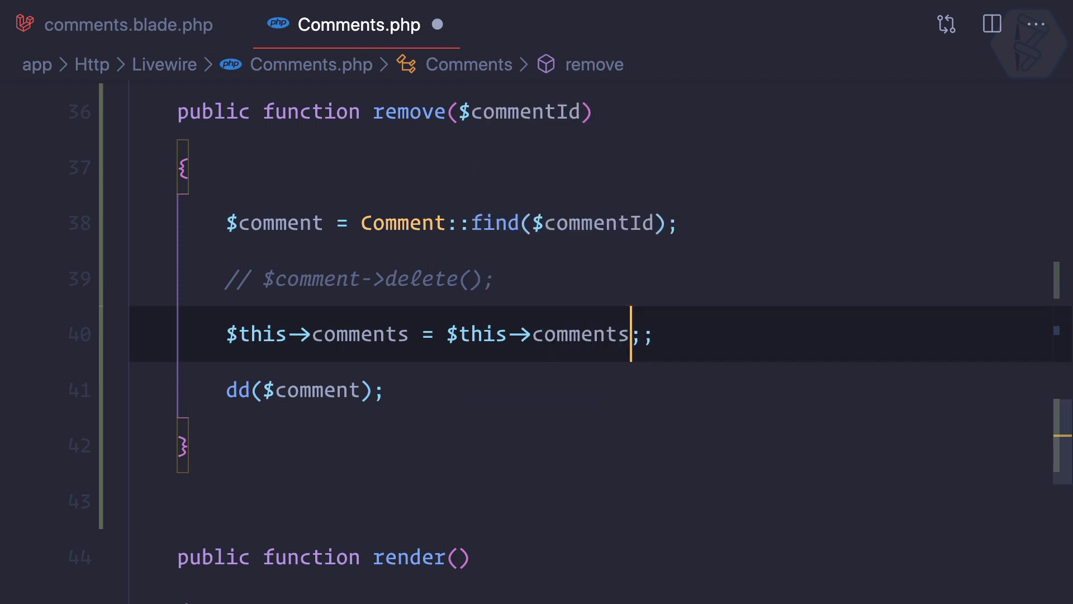
pyautogui.write('->')
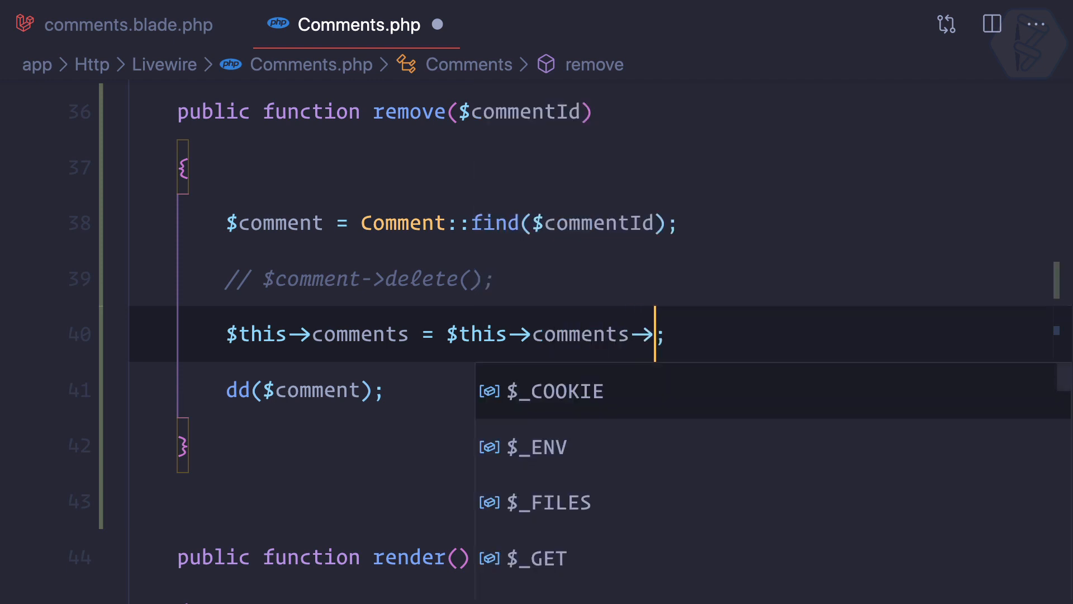
pyautogui.write("where('')")
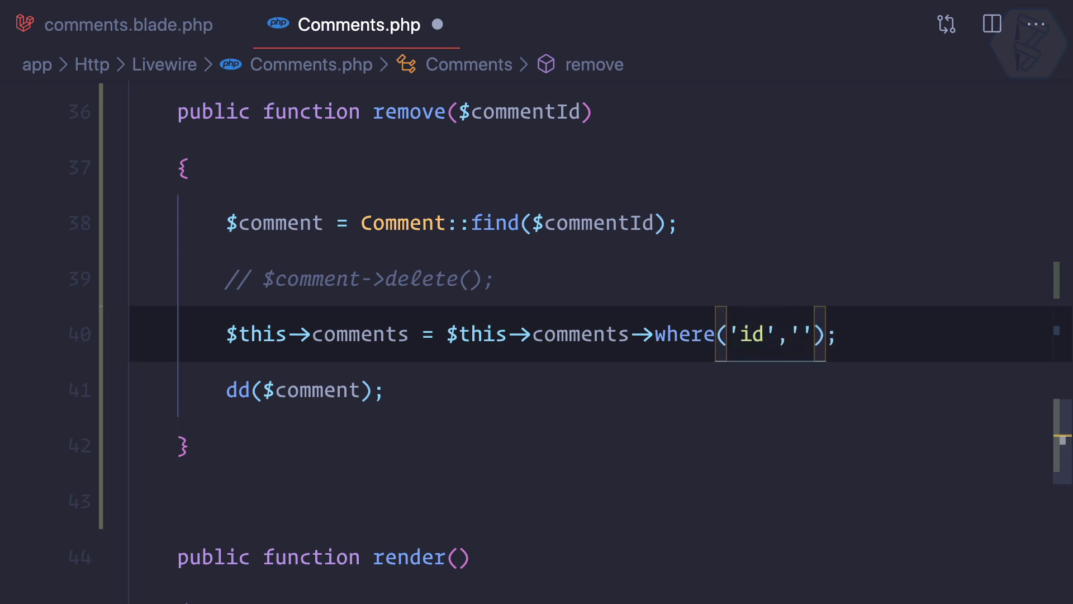
pyautogui.write('!=')
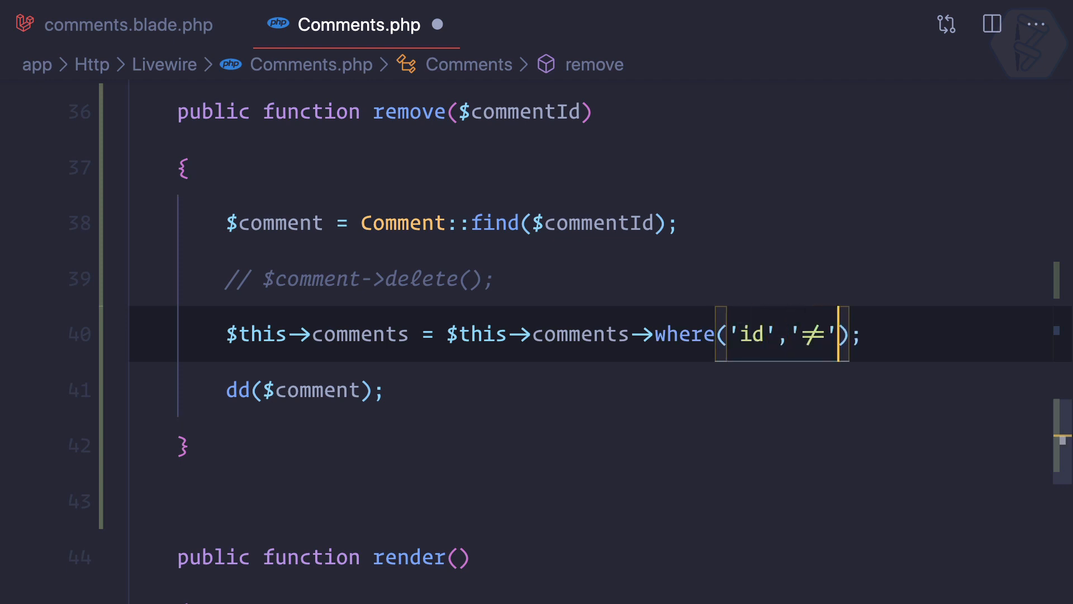
pyautogui.write(',$comment')
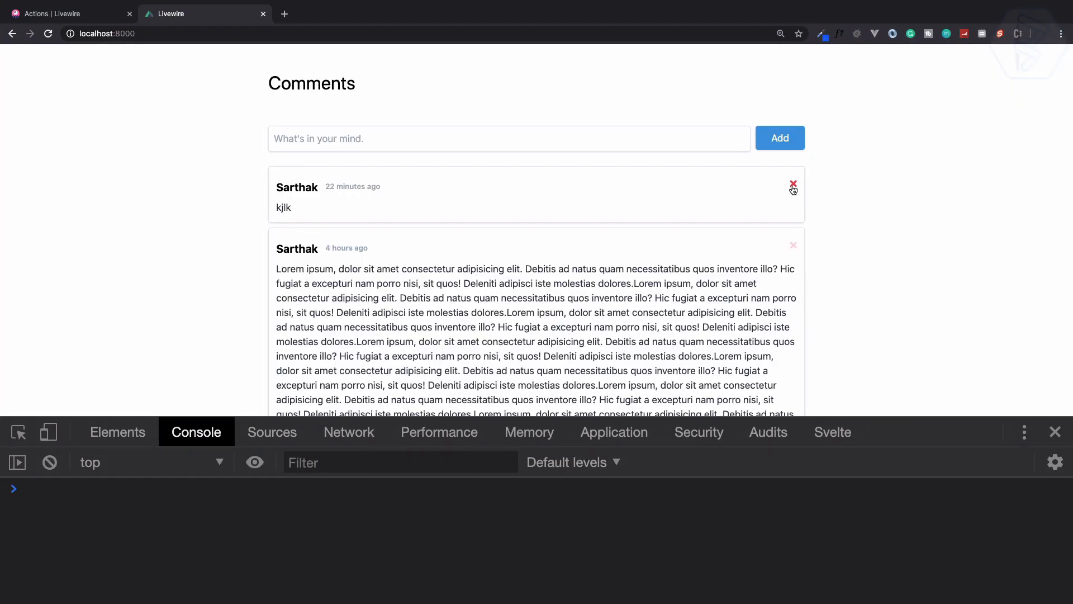
# Step: Switch the filter to except($commentId), save, and retest removing the kjlk comment
pyautogui.click(793, 186)
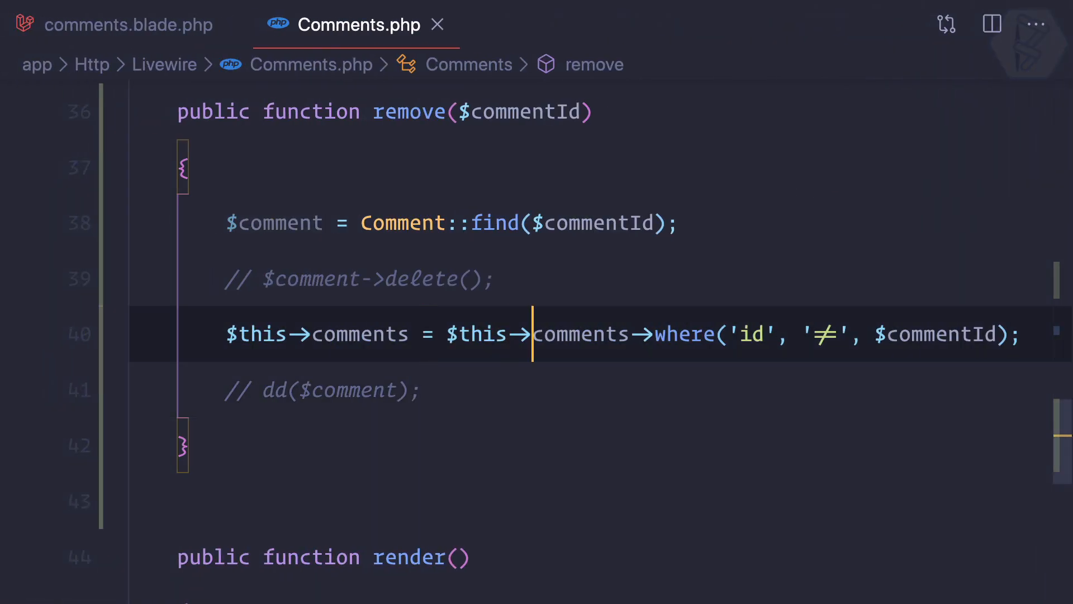
pyautogui.write('except')
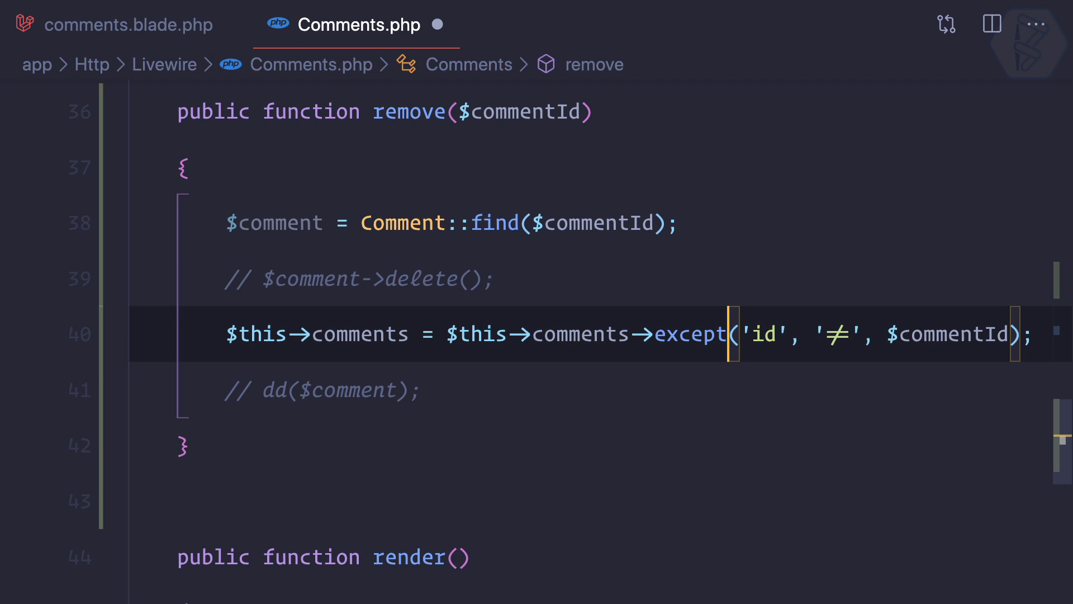
pyautogui.press('Backspace')
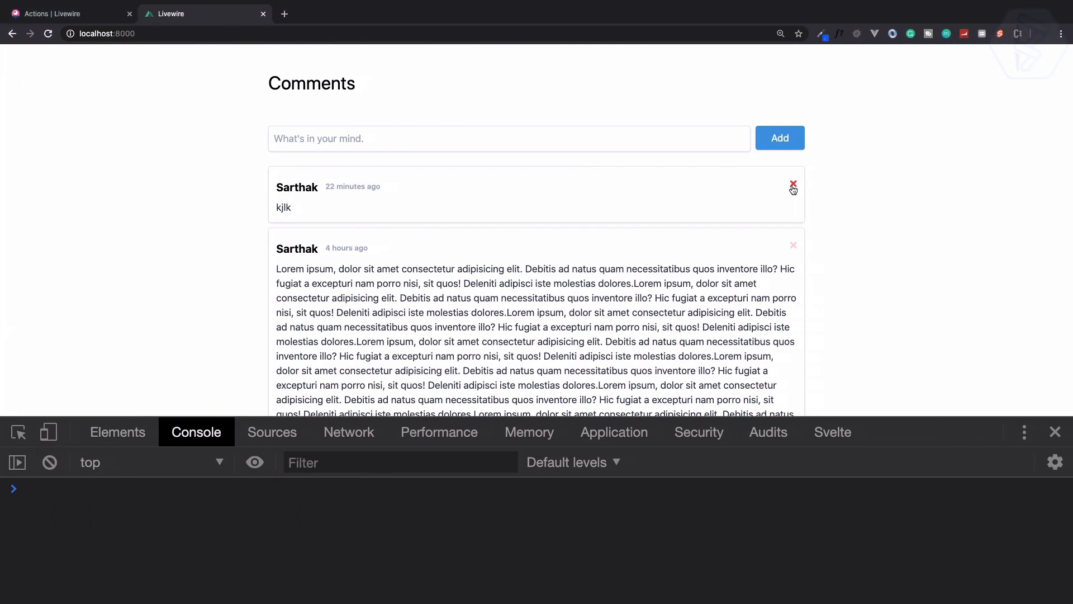
pyautogui.click(793, 186)
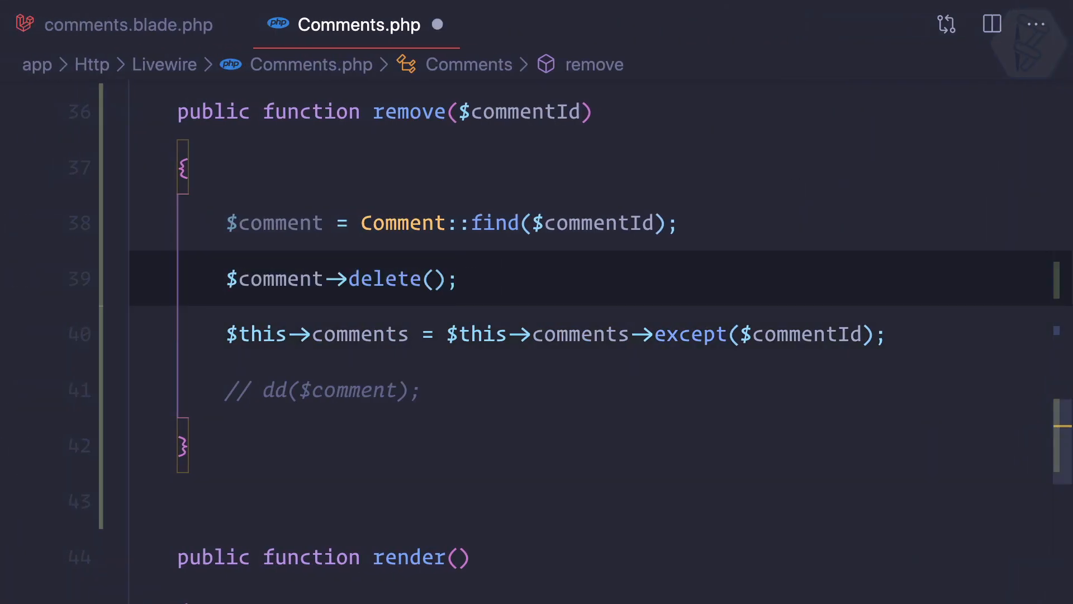
# Step: Switch to the running Comments page in Chrome
pyautogui.click(462, 334)
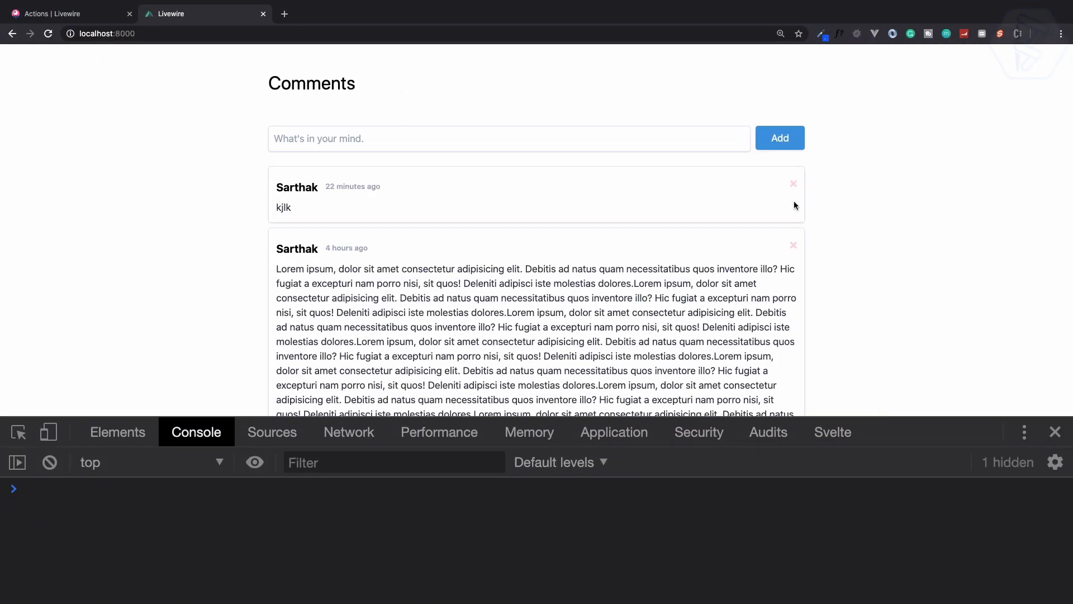
# Step: Delete the kjlk comment, then the top Lorem ipsum comment
pyautogui.click(793, 183)
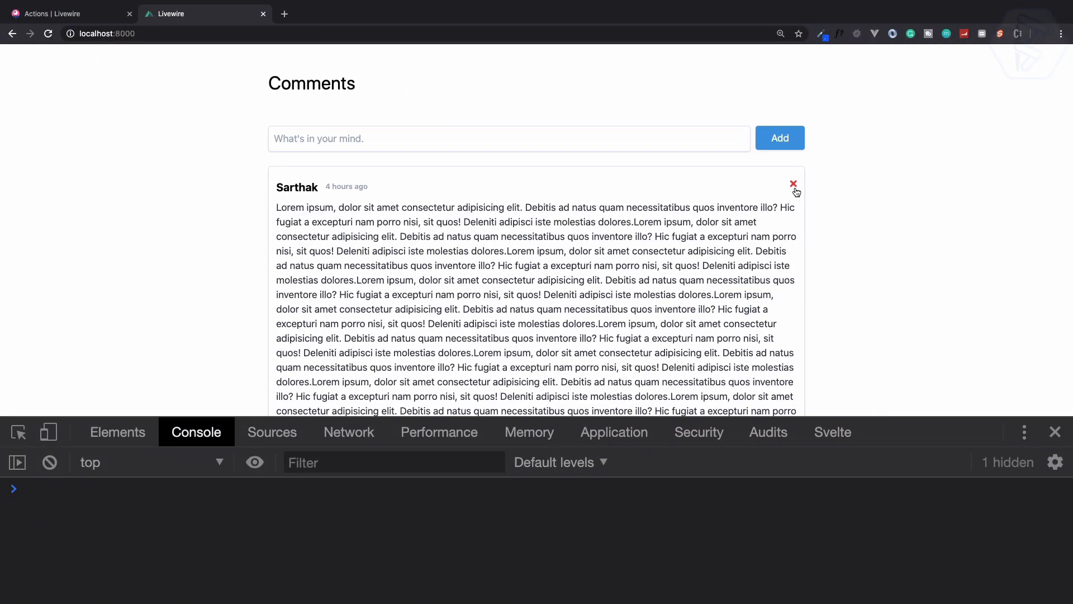
pyautogui.moveTo(847, 219)
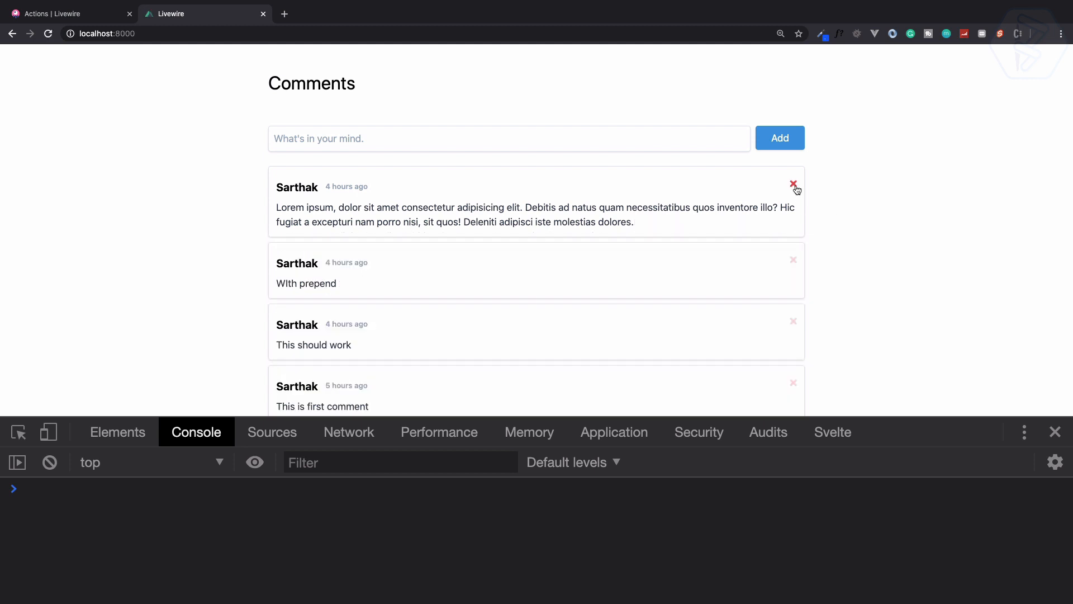
pyautogui.click(793, 185)
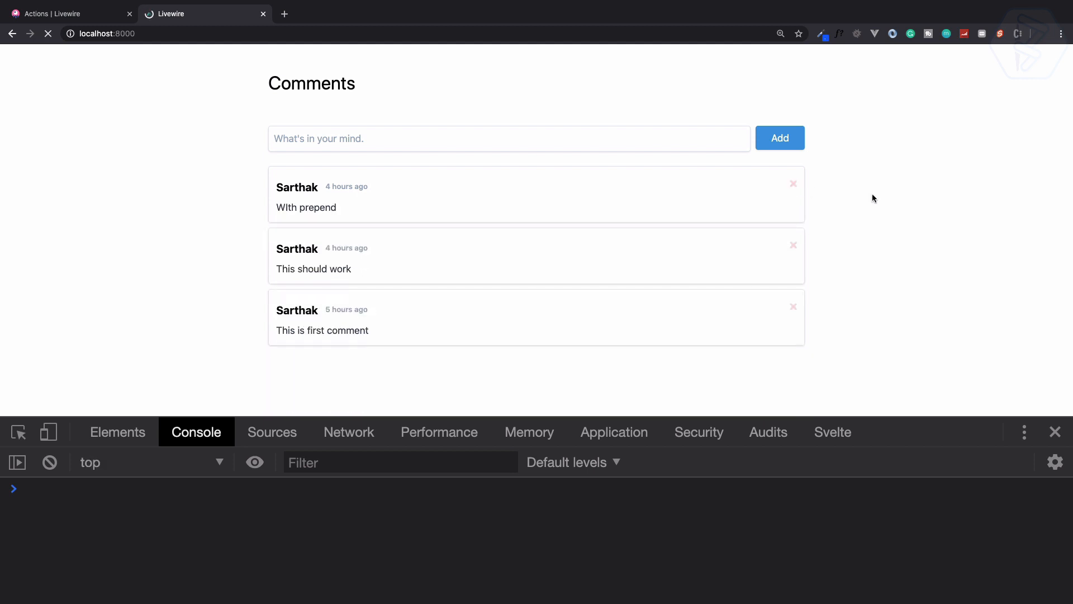